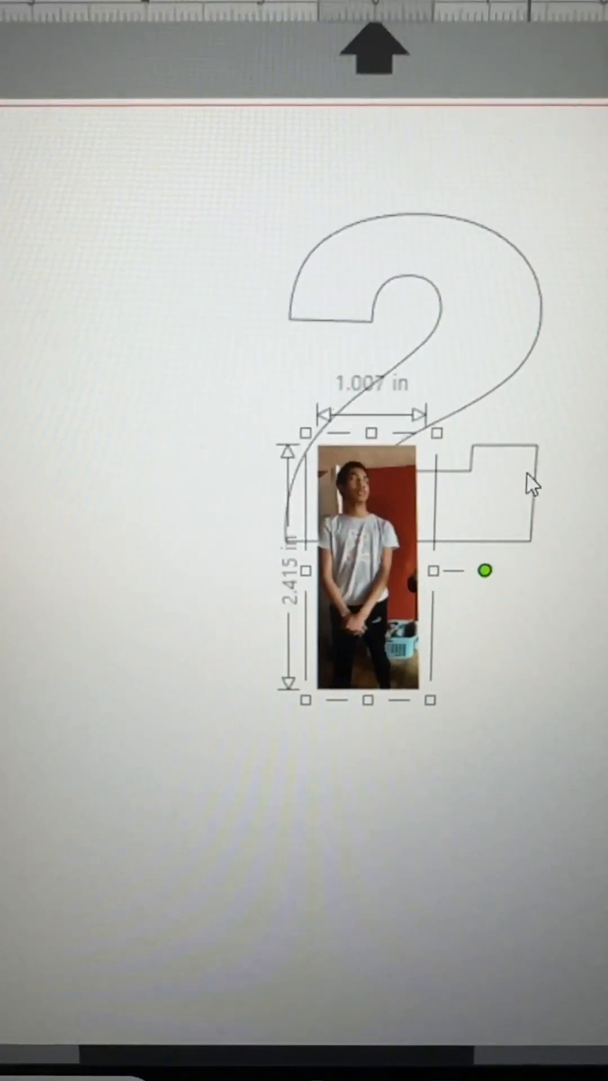
# Step: Enlarge the boy's photo over the number 2, send it to back, and adjust its size
pyautogui.moveTo(486, 571); pyautogui.dragTo(529, 548)
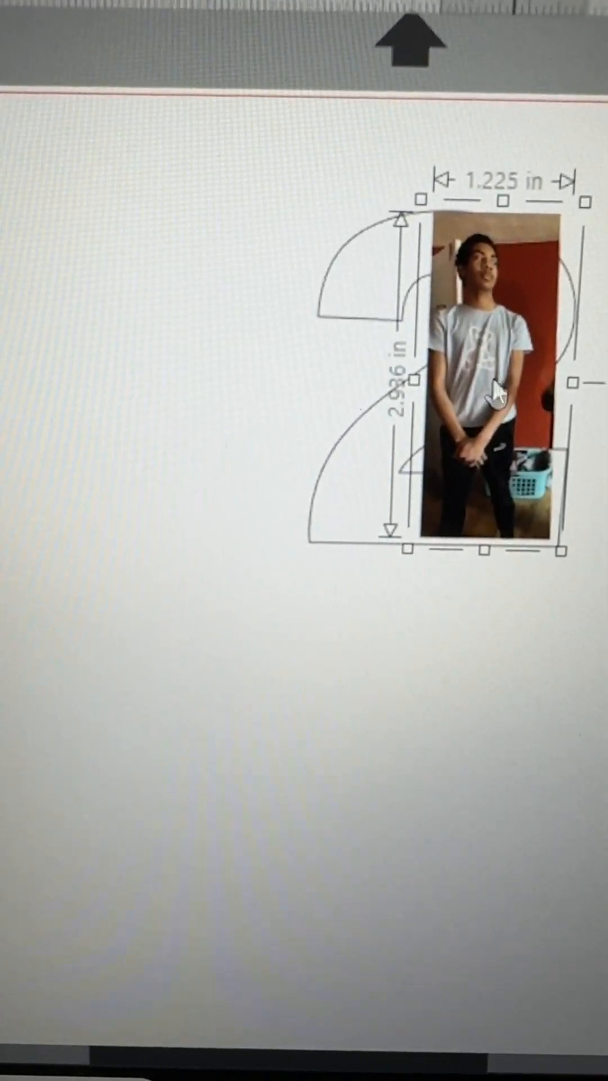
pyautogui.rightClick(497, 392)
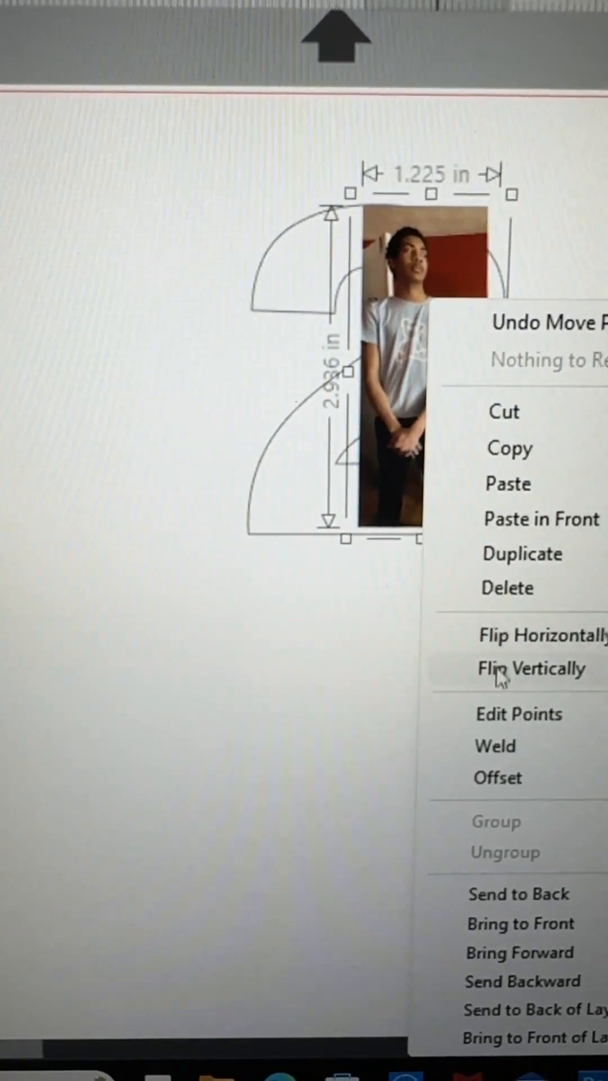
pyautogui.click(533, 668)
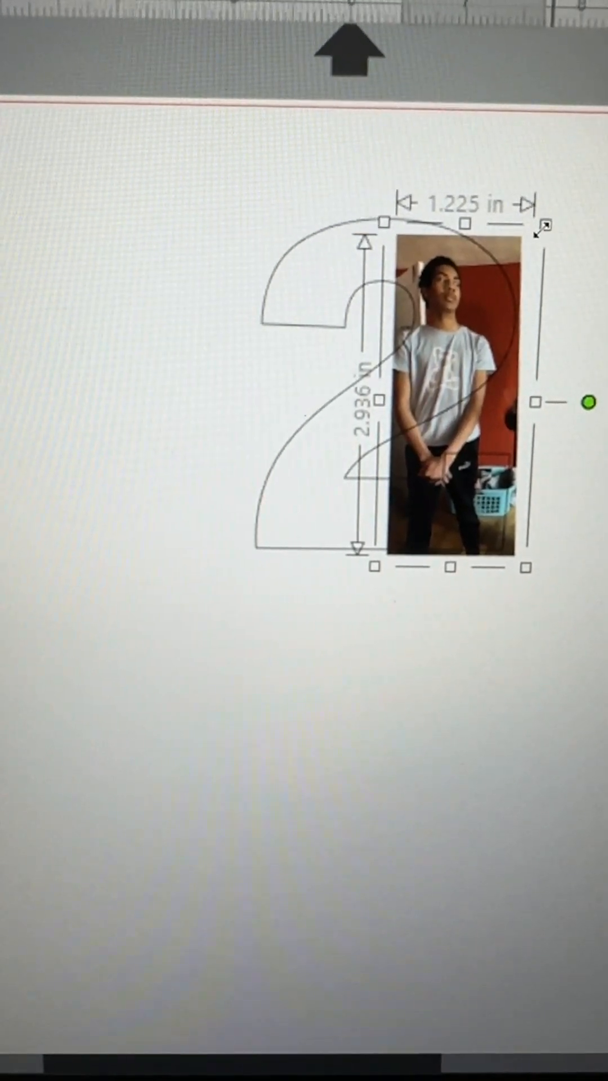
pyautogui.moveTo(542, 226); pyautogui.dragTo(565, 220)
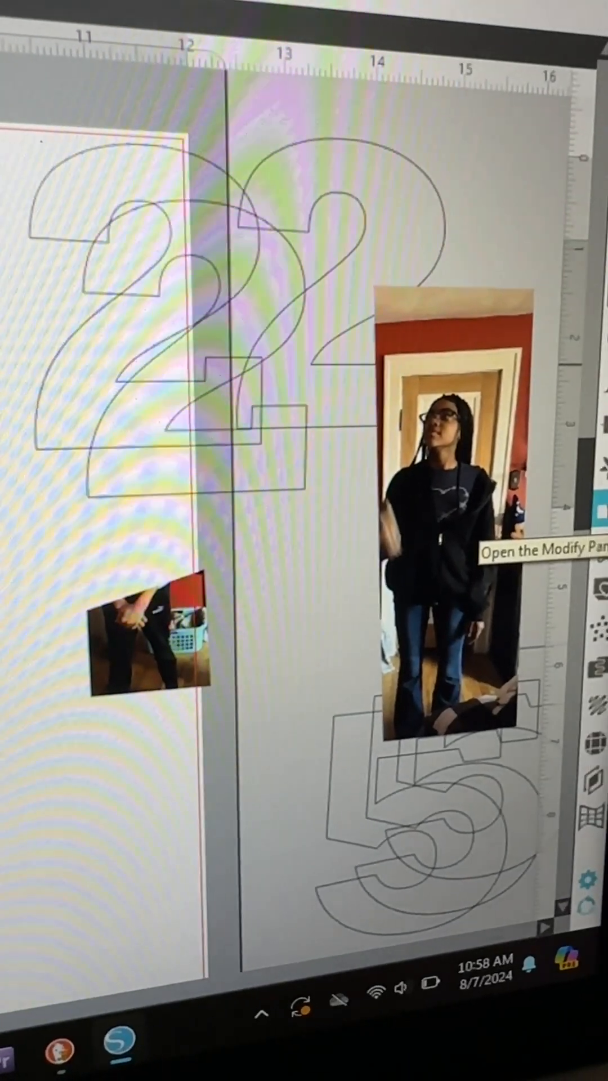
pyautogui.click(601, 527)
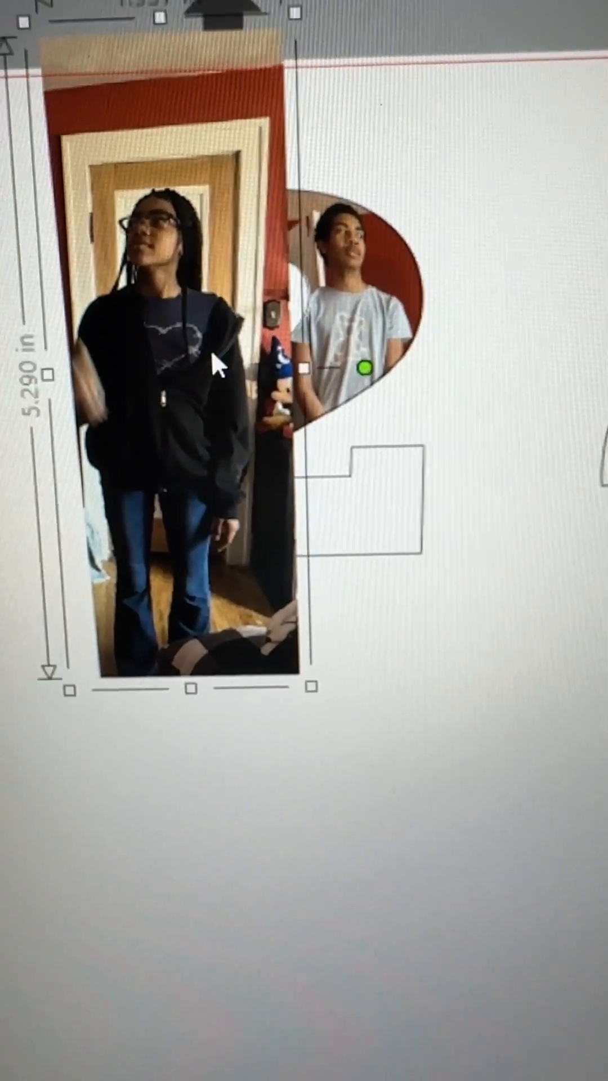
# Step: Bring up the arrange options for the girl's photo over the cropped 2
pyautogui.rightClick(364, 369)
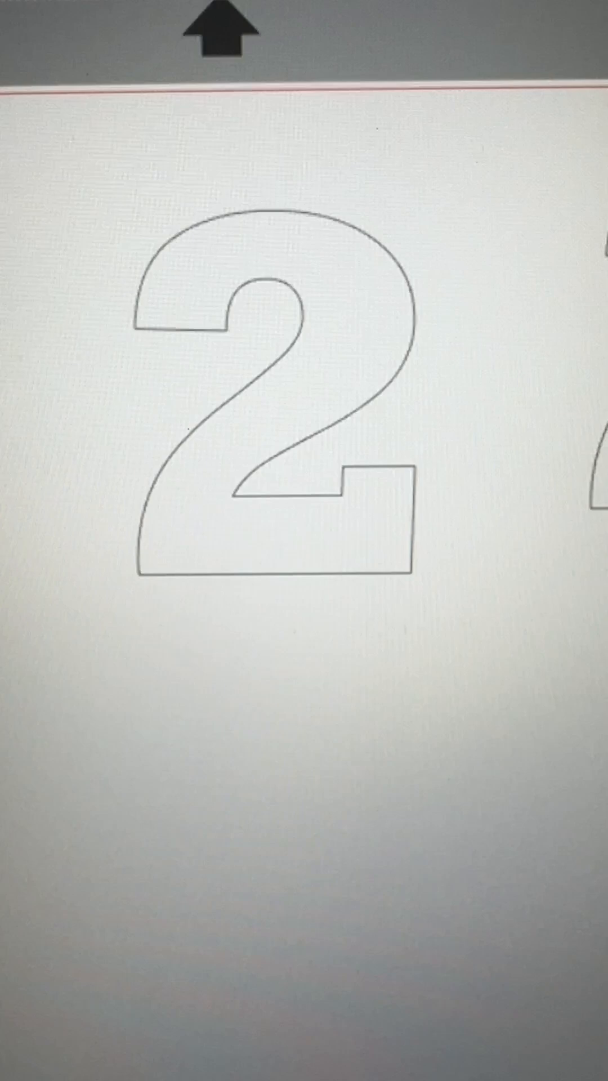
# Step: Paste the orange-shirt boy's photo, move it over the empty 2, and shrink it to fit
pyautogui.rightClick(364, 376)
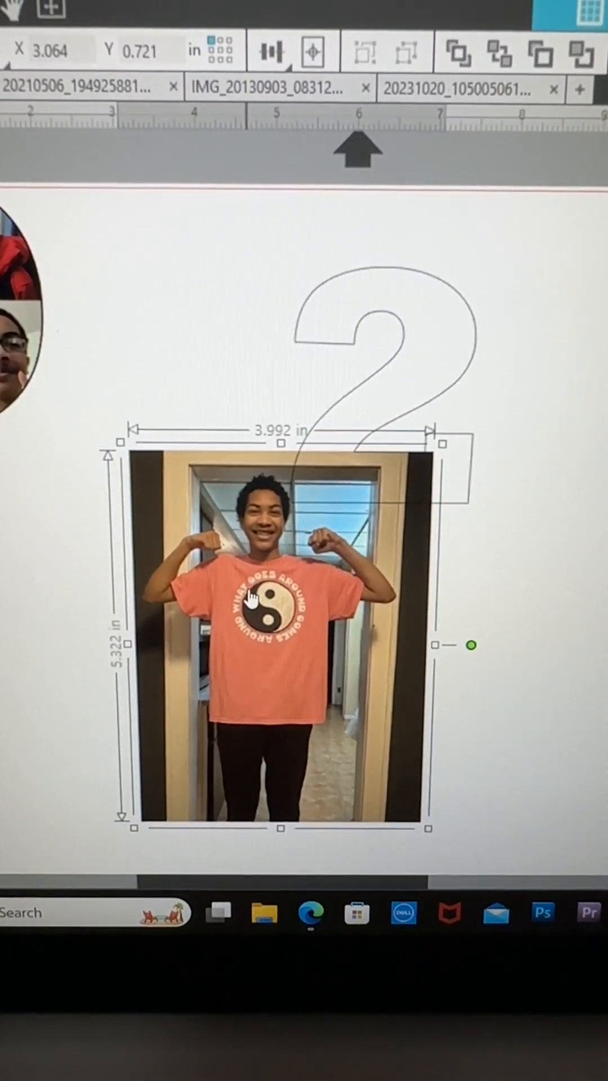
pyautogui.moveTo(279, 634); pyautogui.dragTo(409, 497)
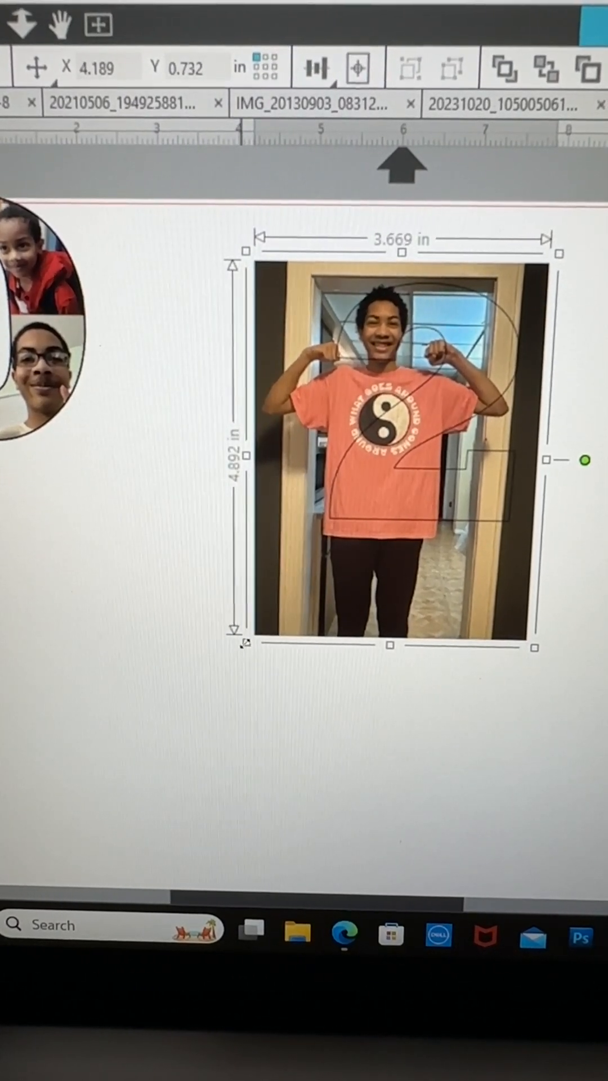
pyautogui.moveTo(246, 643); pyautogui.dragTo(250, 616)
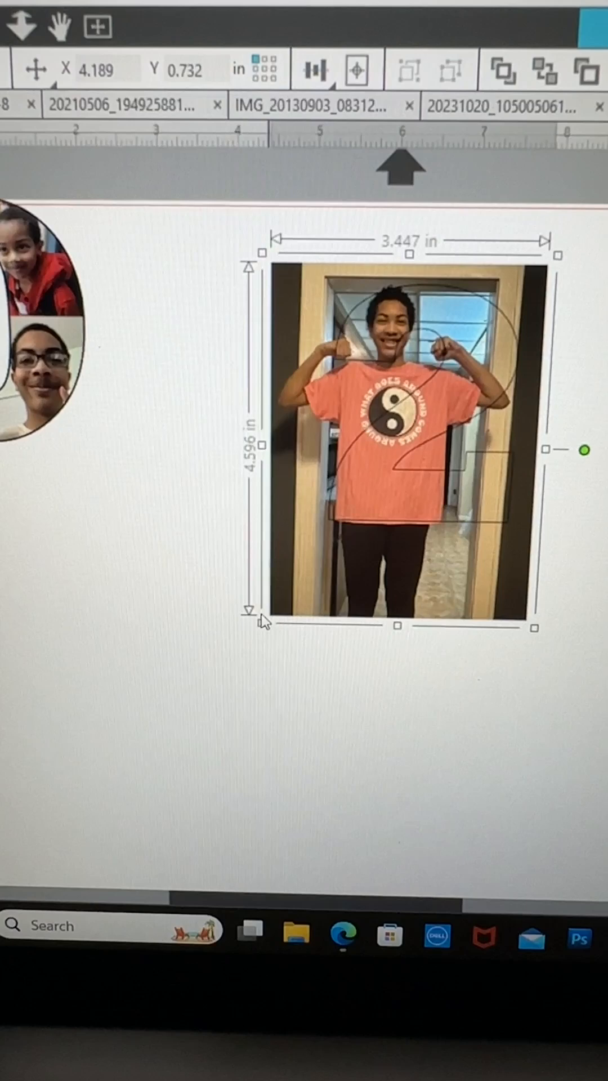
pyautogui.moveTo(262, 620); pyautogui.dragTo(278, 612)
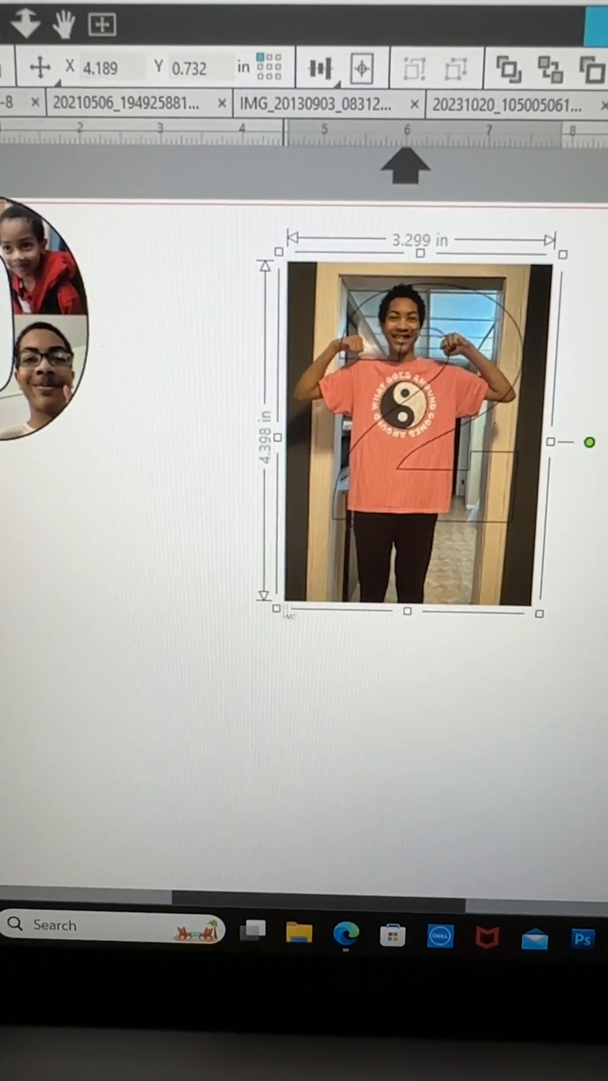